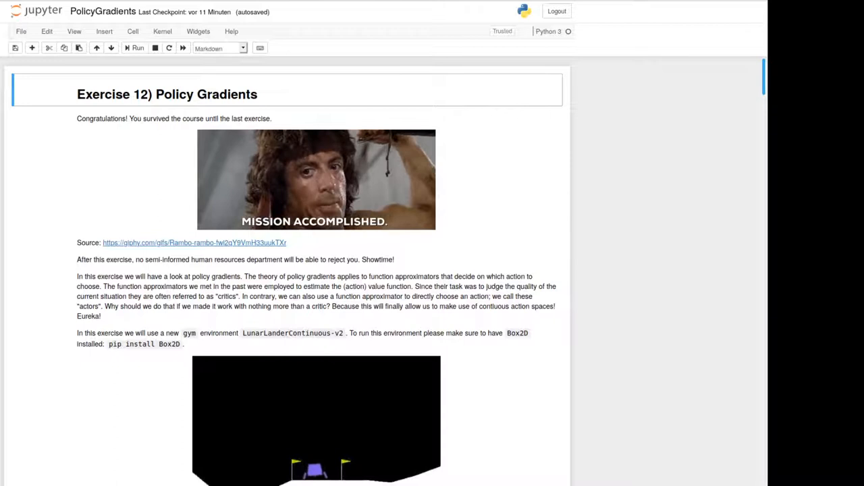
Go through the return and moving-average learning curves in the 'PolicyGradients - Kopie' notebook.
{"action": "scroll", "scroll_direction": "down", "scroll_amount": 3}
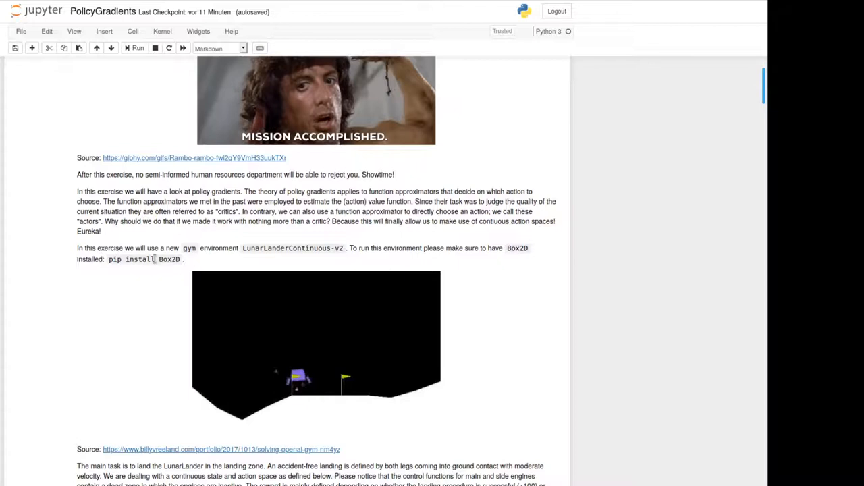
{"action": "scroll", "scroll_direction": "down", "scroll_amount": 3}
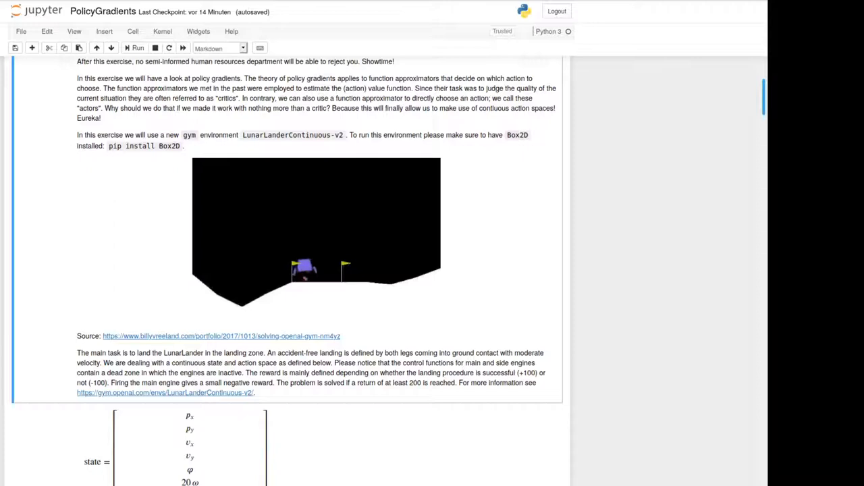
{"action": "scroll", "scroll_direction": "down", "scroll_amount": 3}
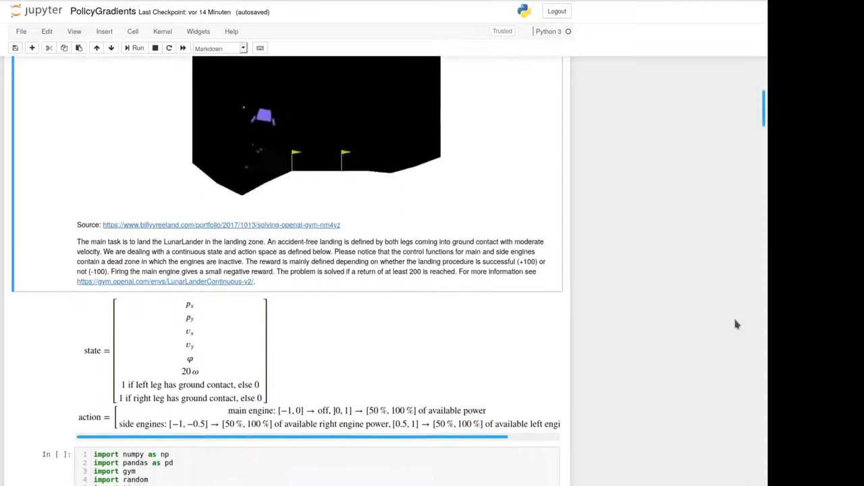
{"action": "scroll", "scroll_direction": "down", "scroll_amount": 3}
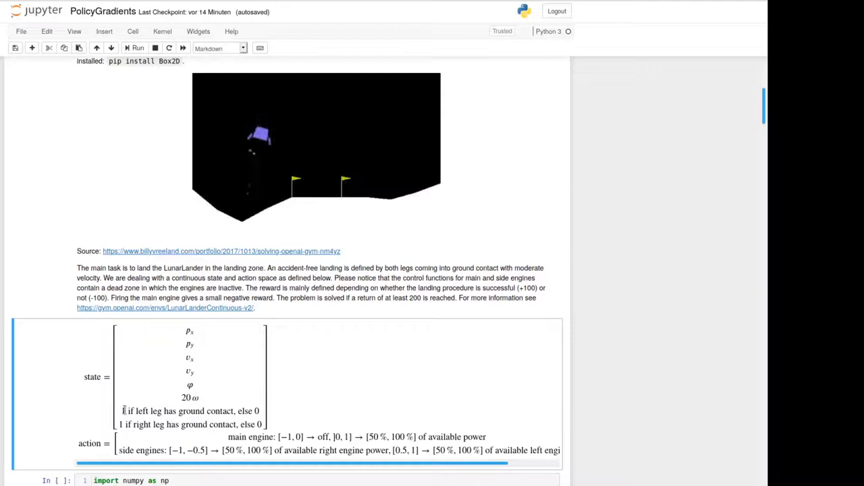
{"action": "double_click", "coordinate": [178, 424]}
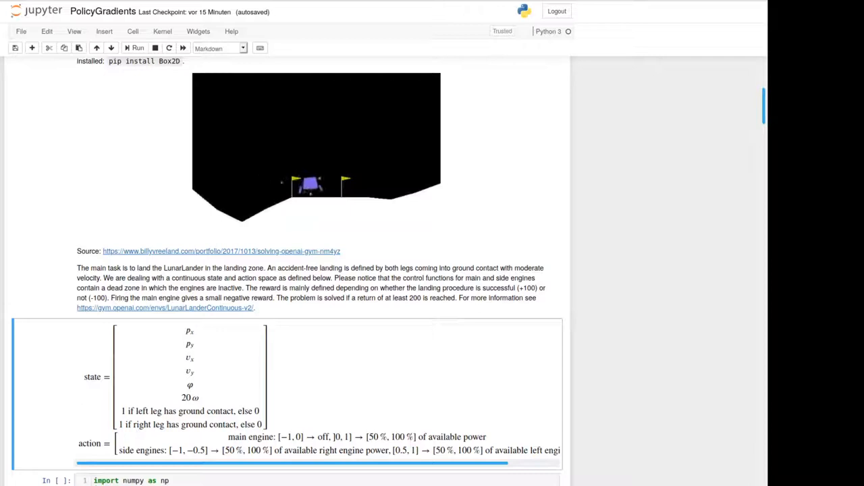
{"action": "double_click", "coordinate": [251, 437]}
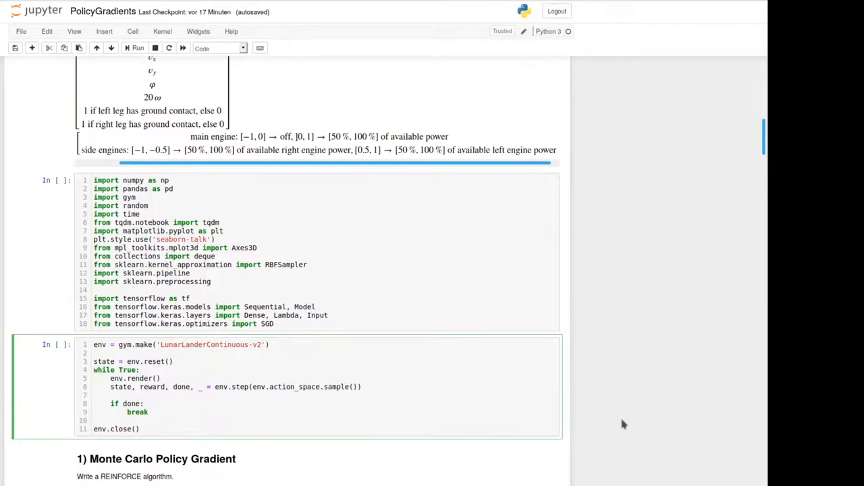
{"action": "scroll", "scroll_direction": "down", "scroll_amount": 3}
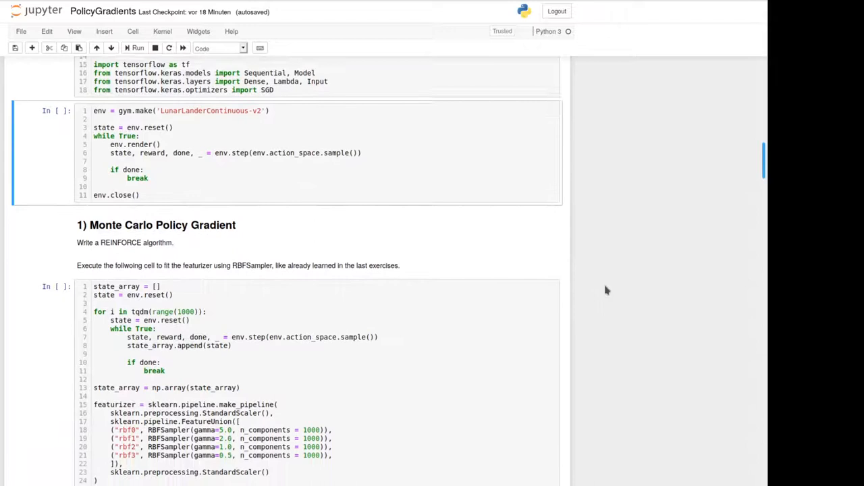
{"action": "scroll", "scroll_direction": "down", "scroll_amount": 3}
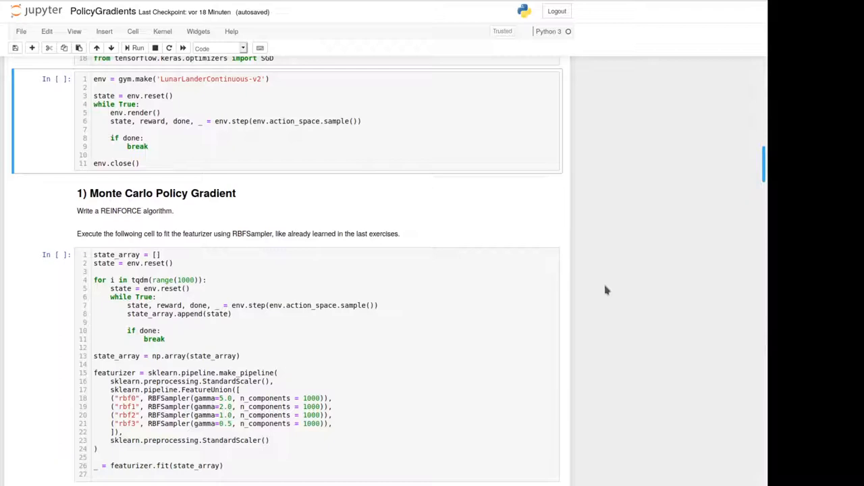
{"action": "scroll", "scroll_direction": "down", "scroll_amount": 3}
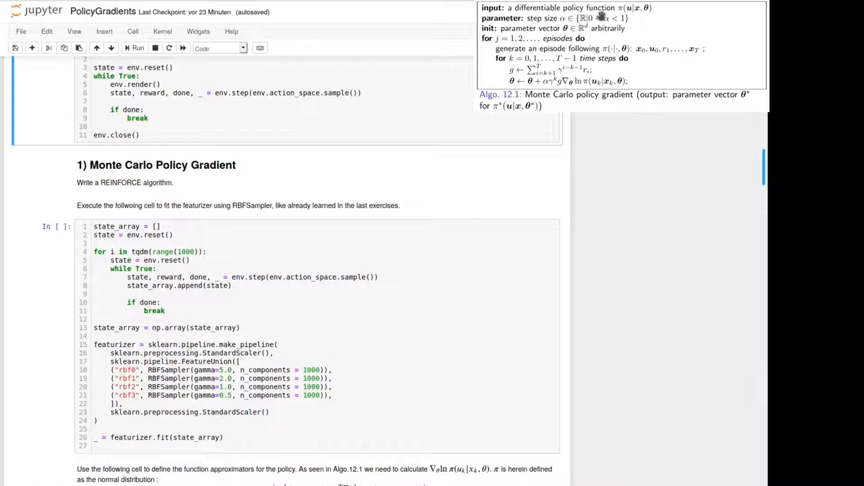
{"action": "scroll", "scroll_direction": "down", "scroll_amount": 3}
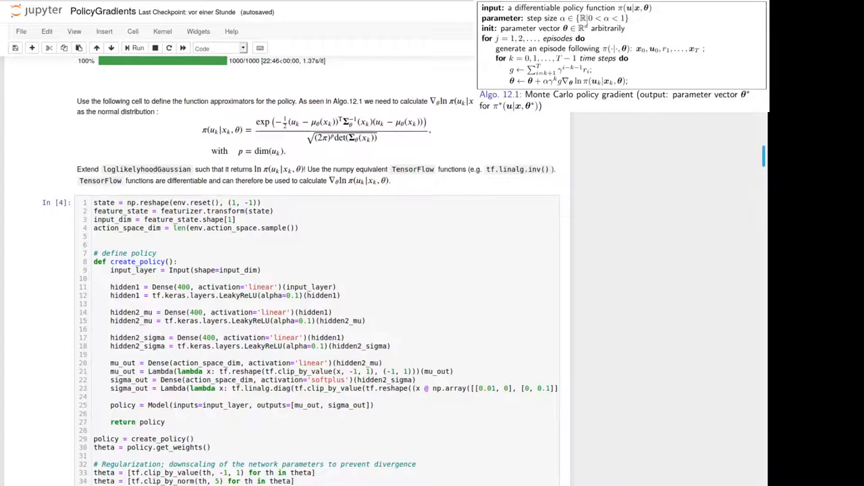
{"action": "mouse_move", "coordinate": [647, 416]}
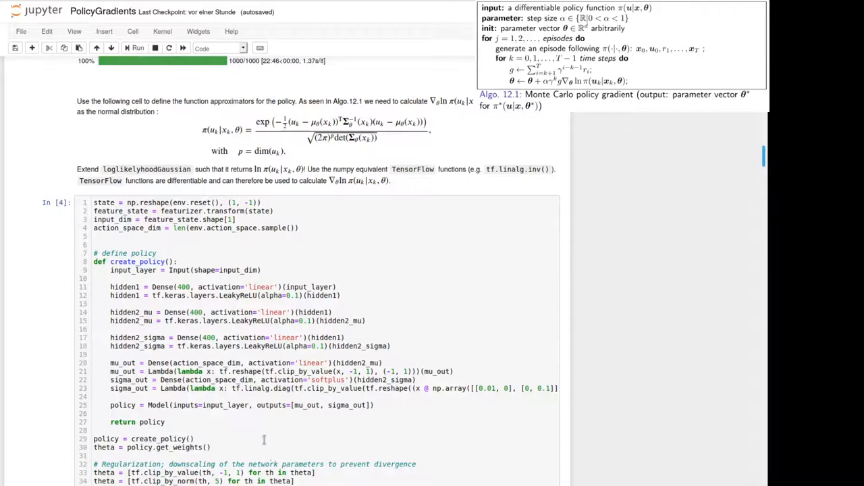
{"action": "scroll", "scroll_direction": "down", "scroll_amount": 3}
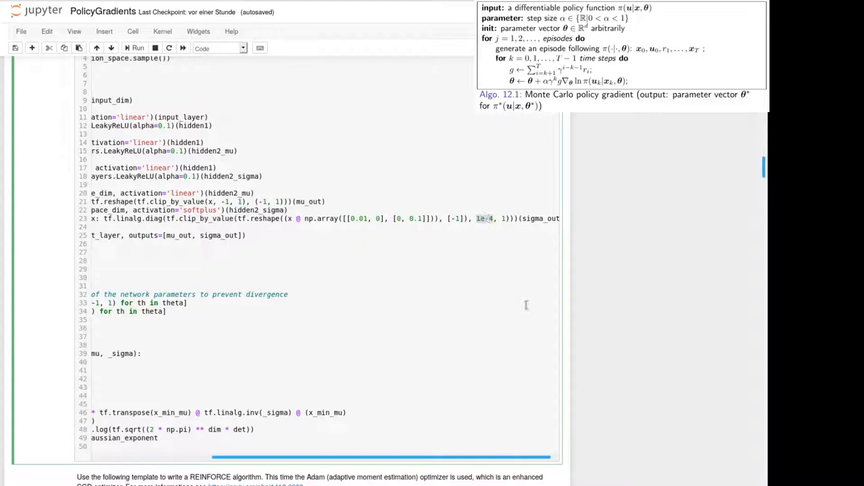
{"action": "mouse_move", "coordinate": [632, 285]}
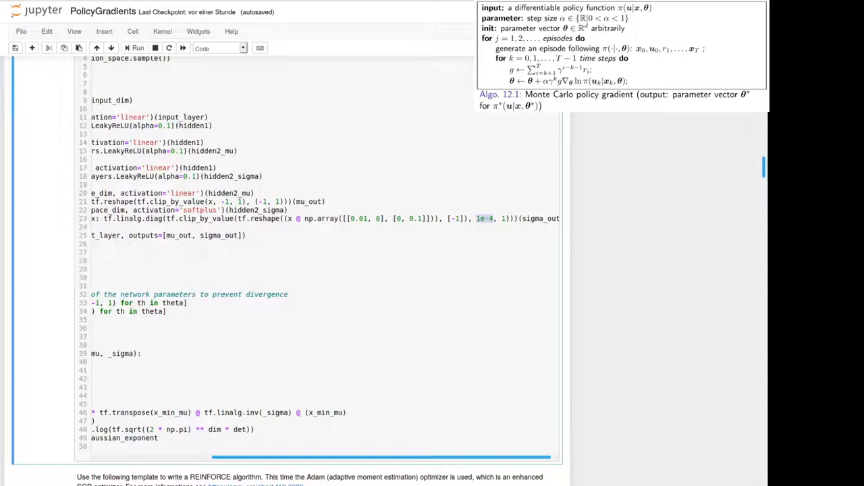
{"action": "left_click_drag", "start_coordinate": [213, 459], "coordinate": [453, 459]}
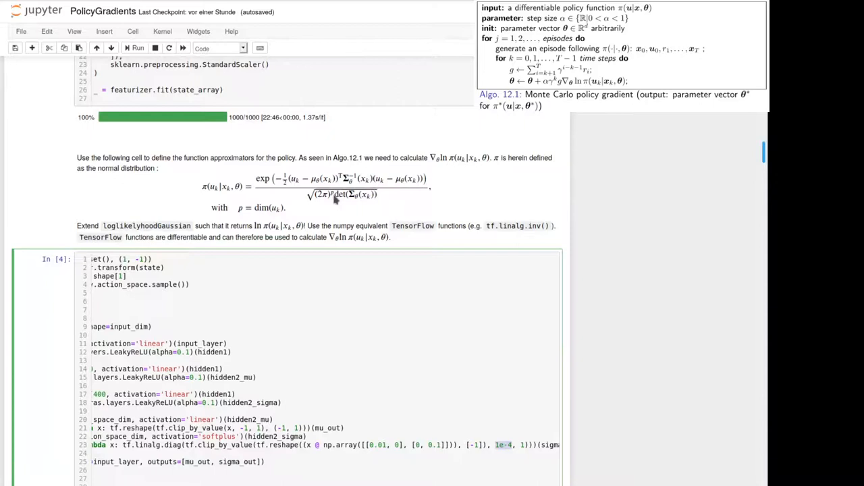
{"action": "mouse_move", "coordinate": [616, 253]}
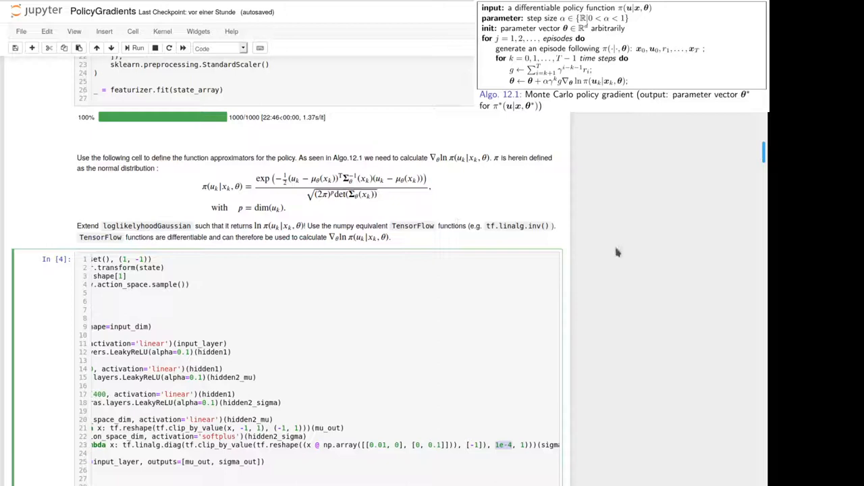
{"action": "scroll", "scroll_direction": "down", "scroll_amount": 3}
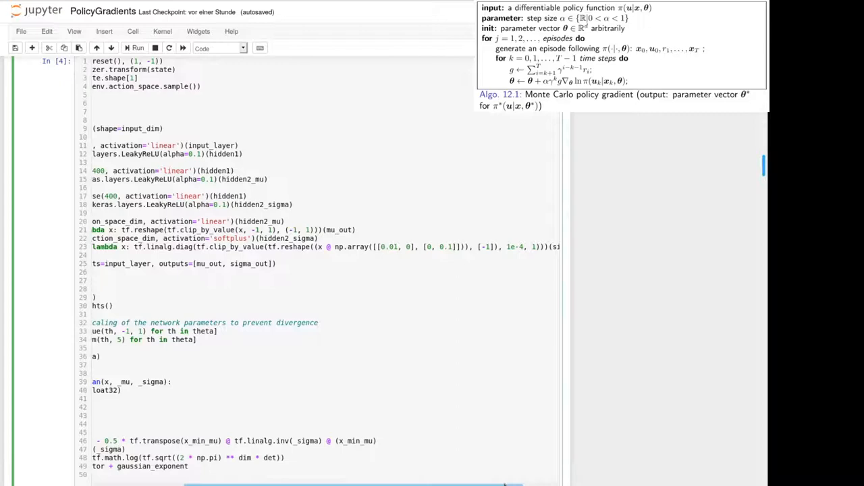
{"action": "mouse_move", "coordinate": [605, 262]}
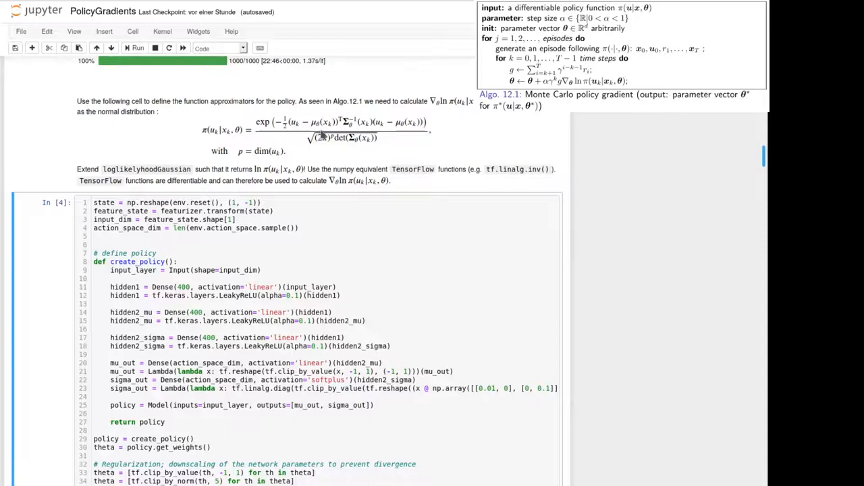
{"action": "mouse_move", "coordinate": [241, 139]}
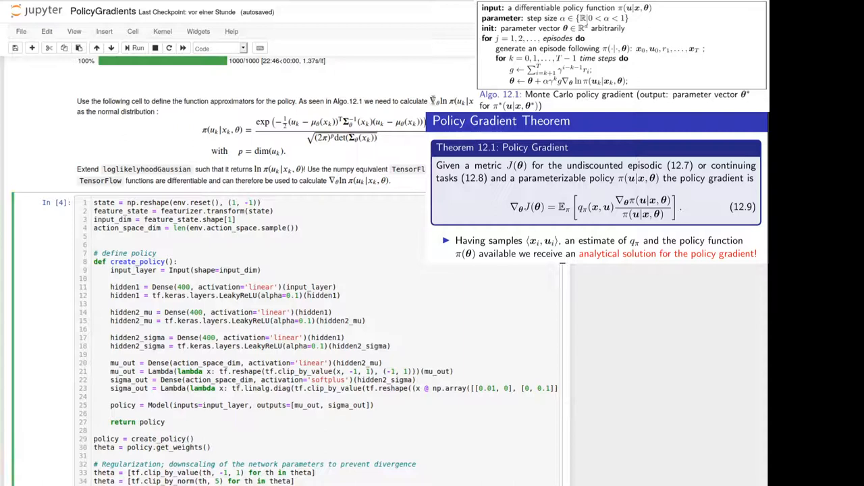
Switch to the original PolicyGradients notebook and move down to the Execution cell with stochastic actions.
{"action": "left_click", "coordinate": [216, 49]}
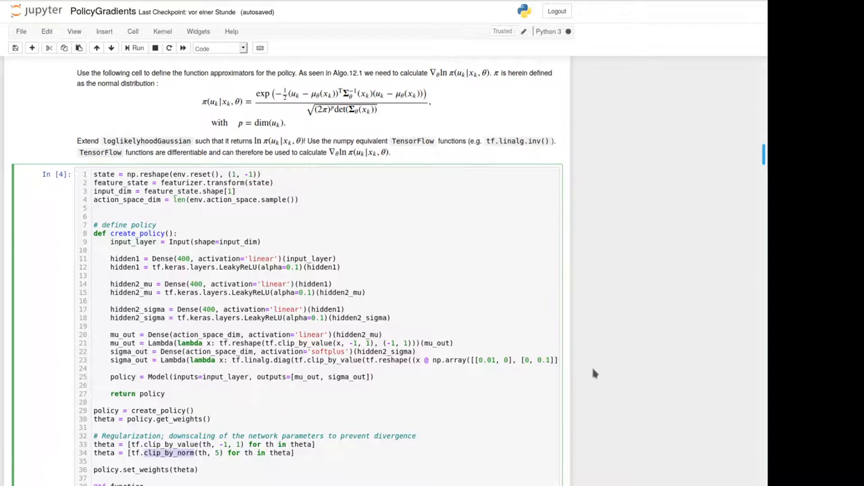
{"action": "scroll", "scroll_direction": "down", "scroll_amount": 3}
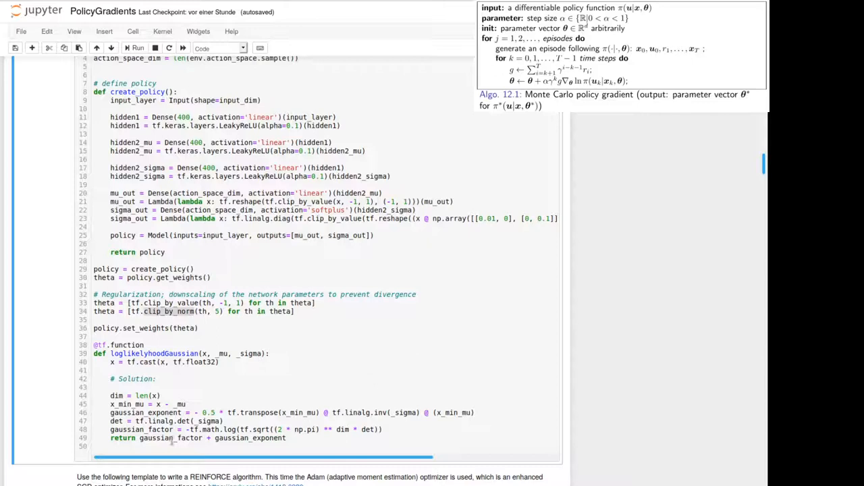
{"action": "mouse_move", "coordinate": [574, 86]}
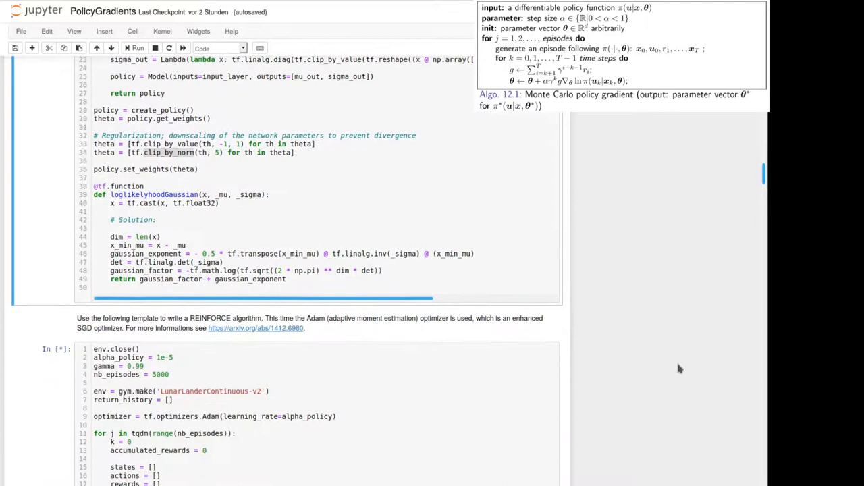
{"action": "scroll", "scroll_direction": "down", "scroll_amount": 3}
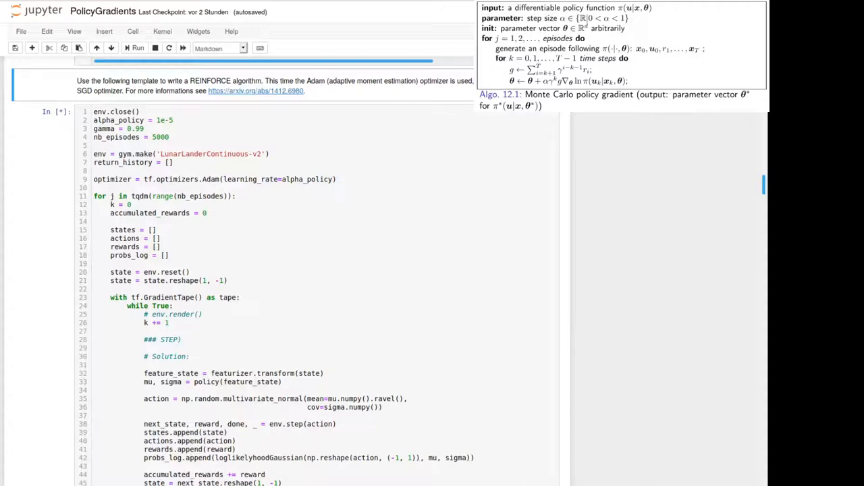
{"action": "scroll", "scroll_direction": "down", "scroll_amount": 3}
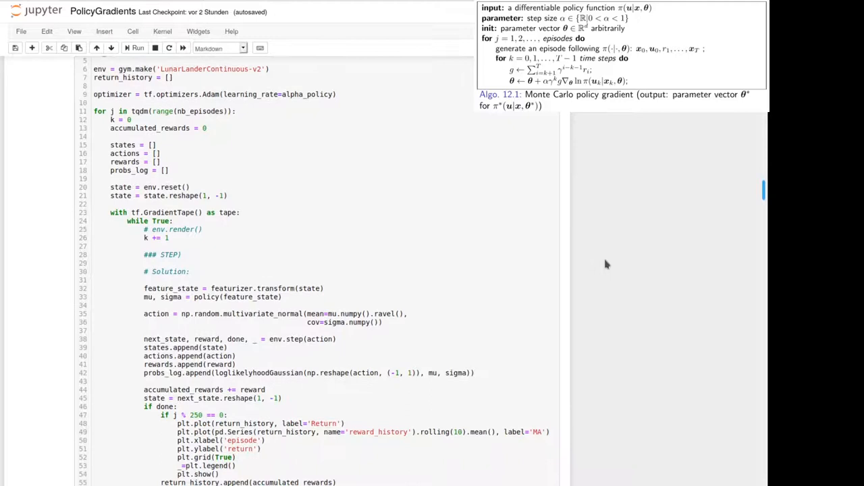
{"action": "scroll", "scroll_direction": "down", "scroll_amount": 3}
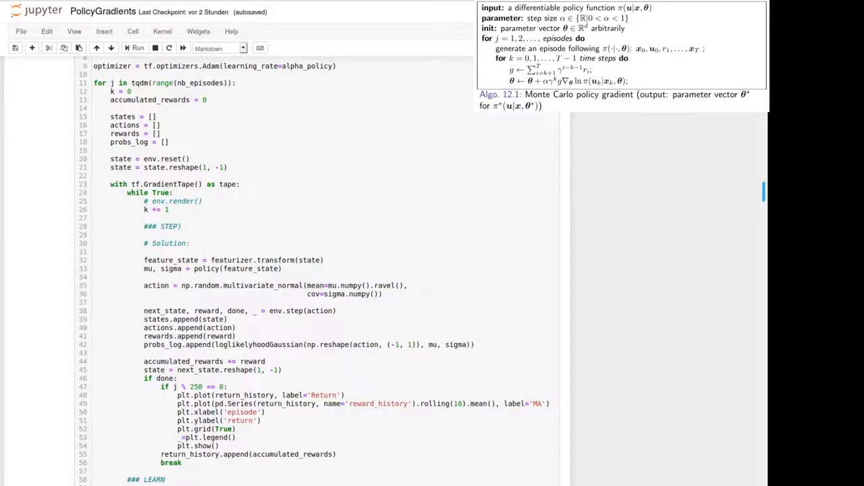
{"action": "double_click", "coordinate": [262, 285]}
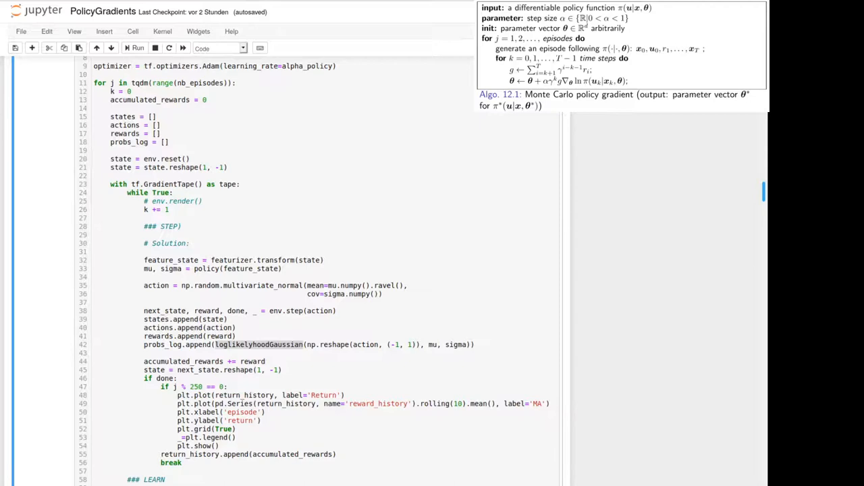
{"action": "scroll", "scroll_direction": "down", "scroll_amount": 3}
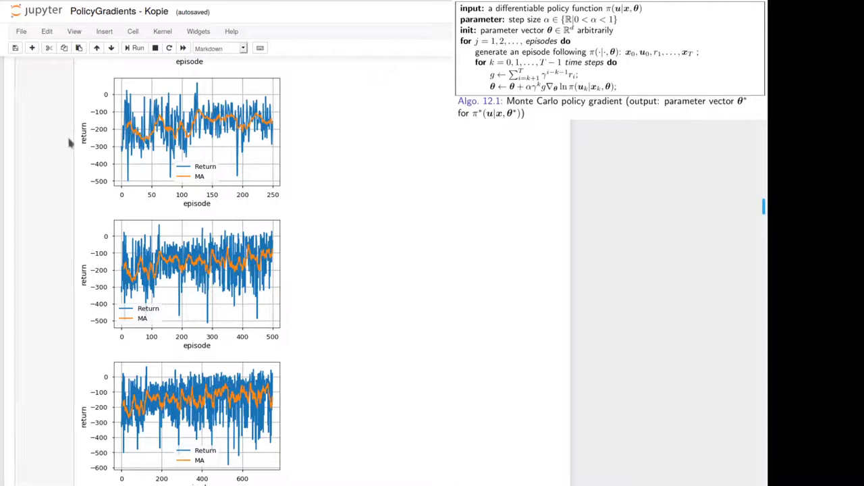
{"action": "mouse_move", "coordinate": [267, 174]}
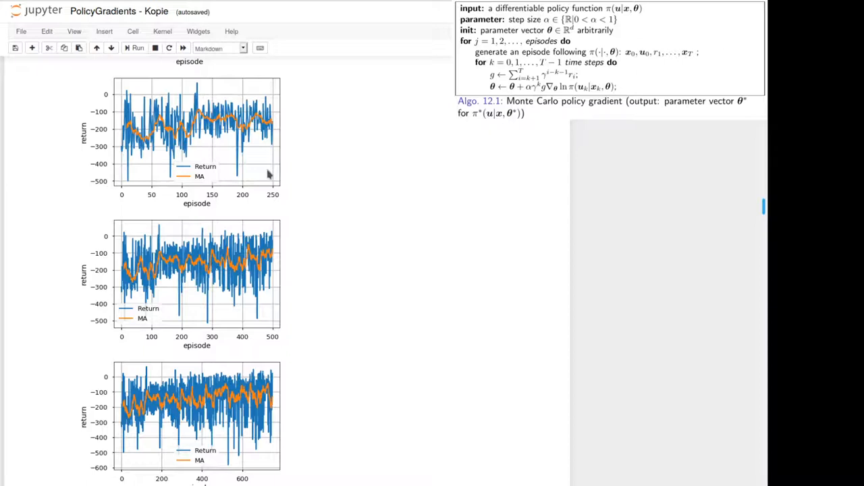
{"action": "mouse_move", "coordinate": [641, 273]}
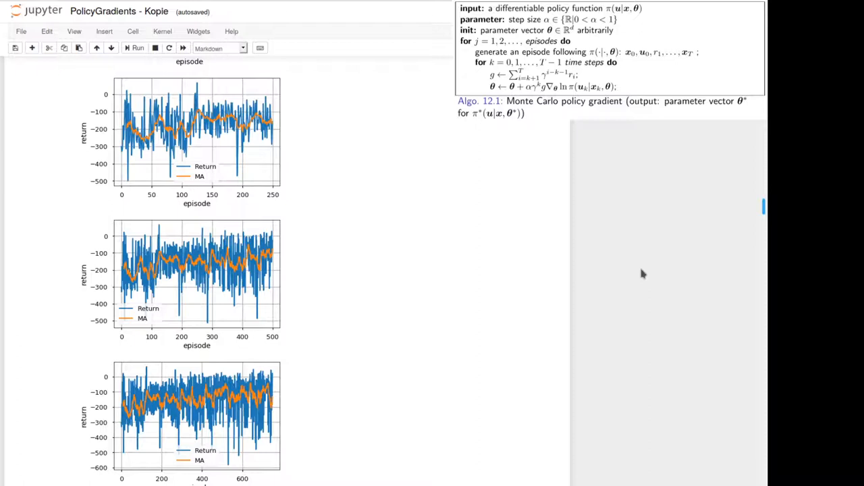
{"action": "scroll", "scroll_direction": "down", "scroll_amount": 3}
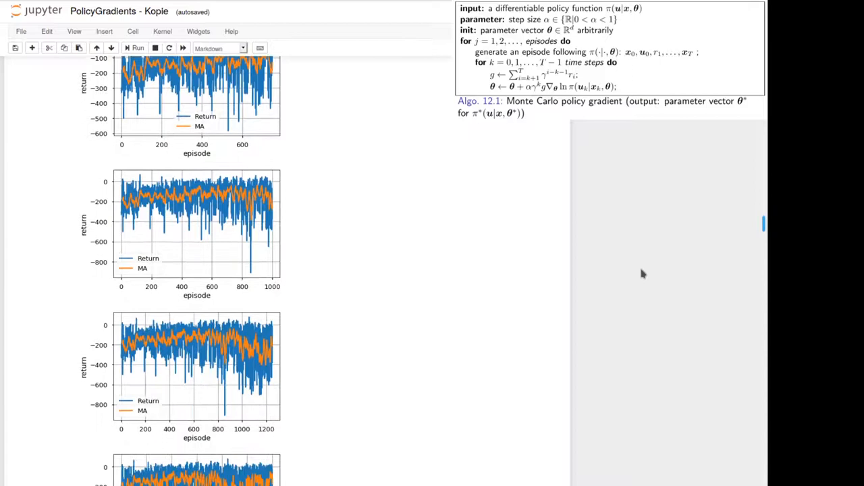
{"action": "scroll", "scroll_direction": "down", "scroll_amount": 3}
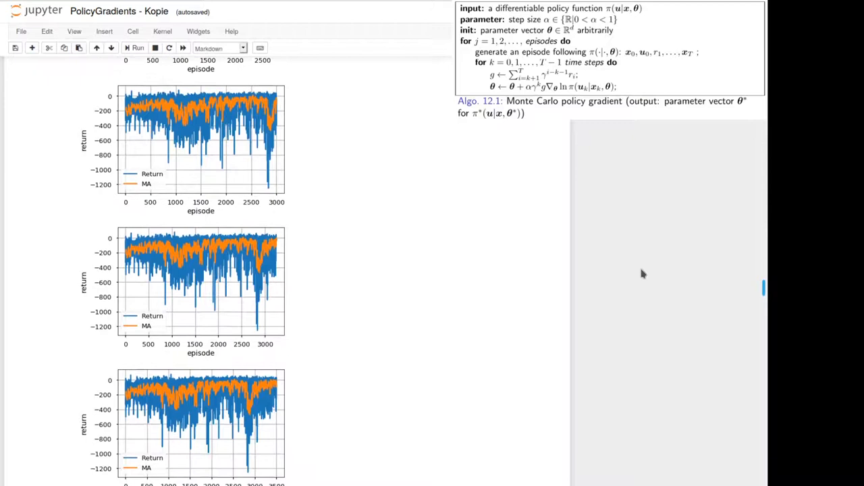
{"action": "scroll", "scroll_direction": "down", "scroll_amount": 3}
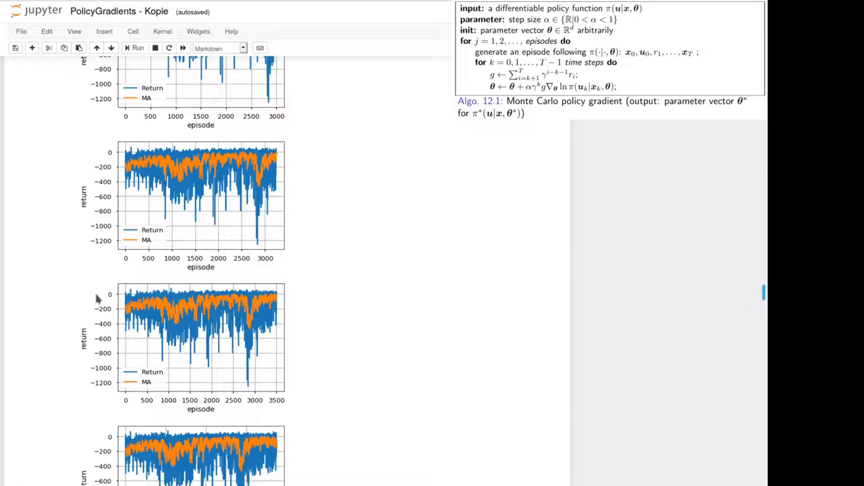
{"action": "mouse_move", "coordinate": [281, 308]}
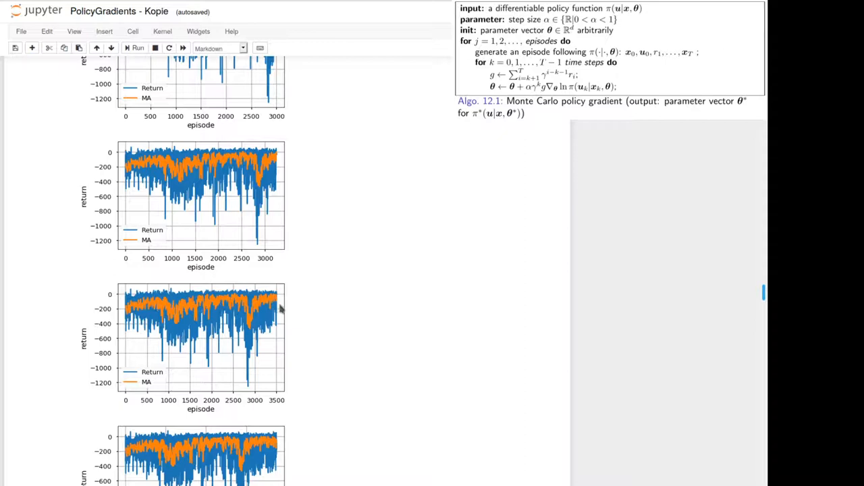
{"action": "scroll", "scroll_direction": "down", "scroll_amount": 3}
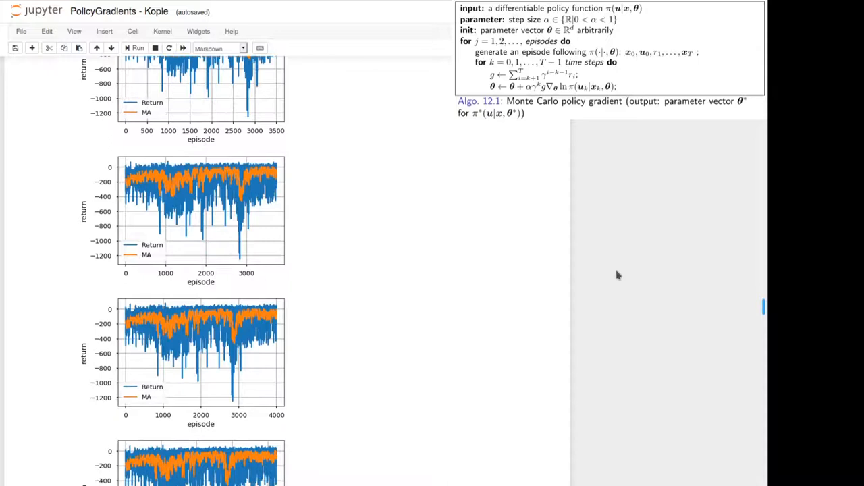
{"action": "scroll", "scroll_direction": "down", "scroll_amount": 3}
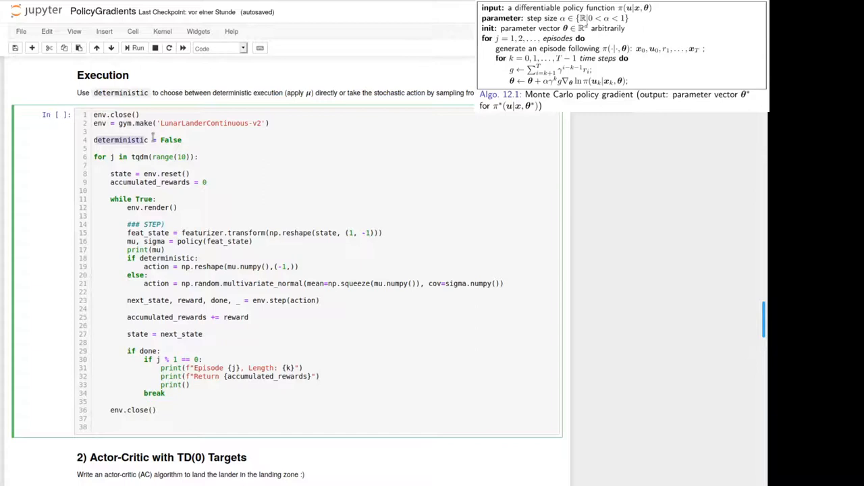
{"action": "left_click", "coordinate": [344, 314]}
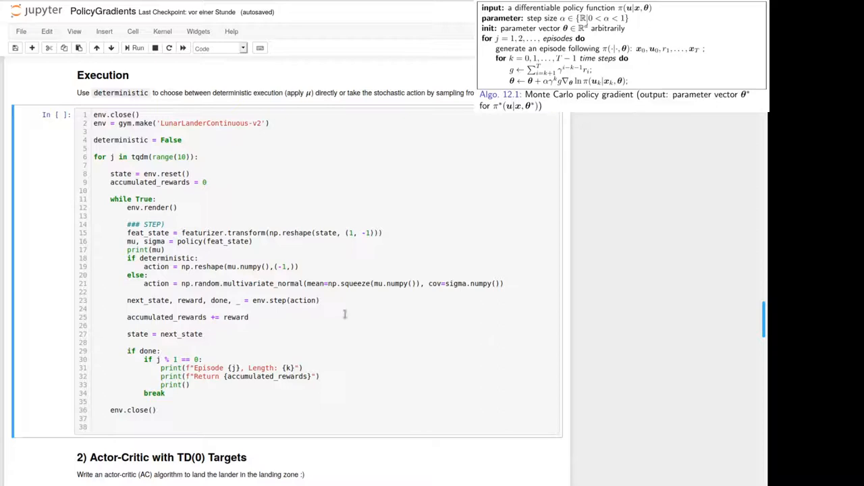
{"action": "double_click", "coordinate": [246, 266]}
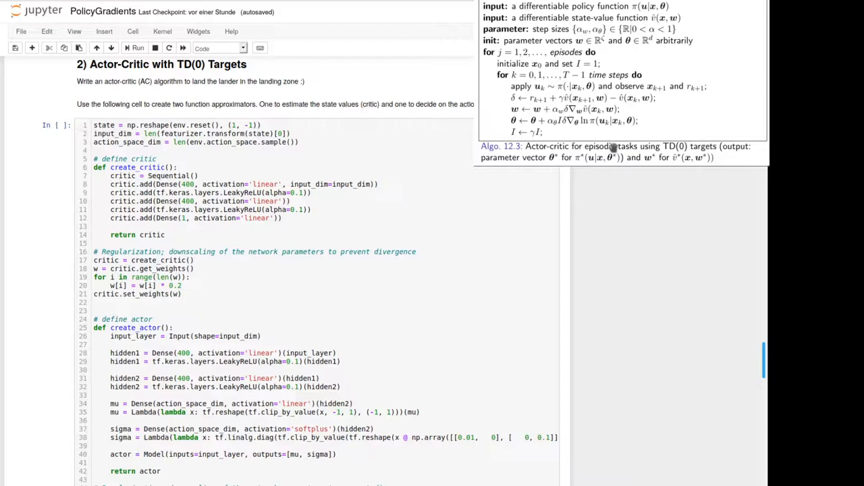
Move past create_critic and create_actor to the actor-critic training cell with 2000 episodes and TD-error delta.
{"action": "double_click", "coordinate": [138, 168]}
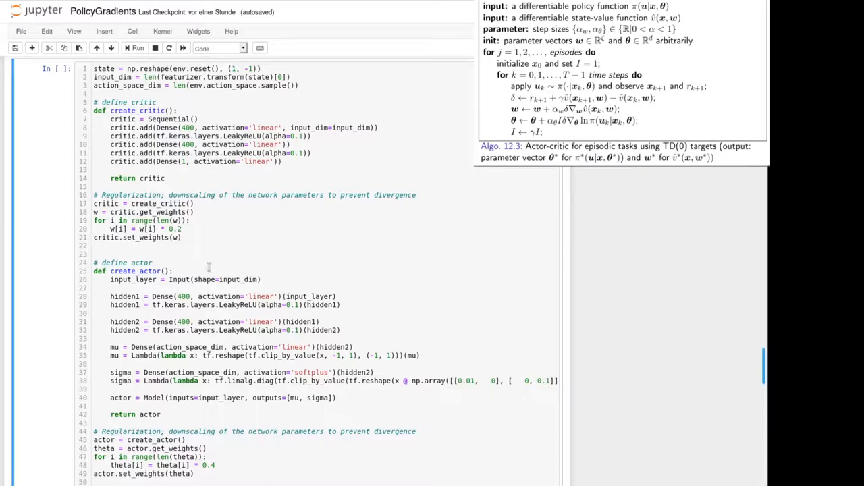
{"action": "scroll", "scroll_direction": "down", "scroll_amount": 3}
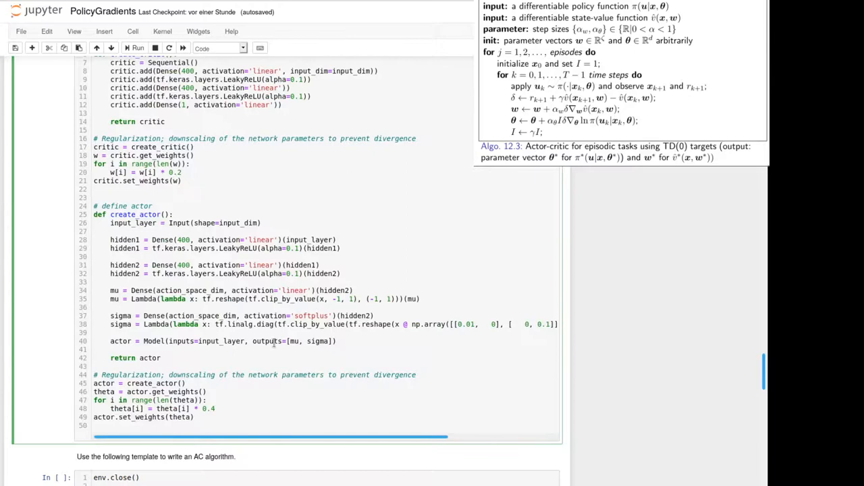
{"action": "scroll", "scroll_direction": "down", "scroll_amount": 3}
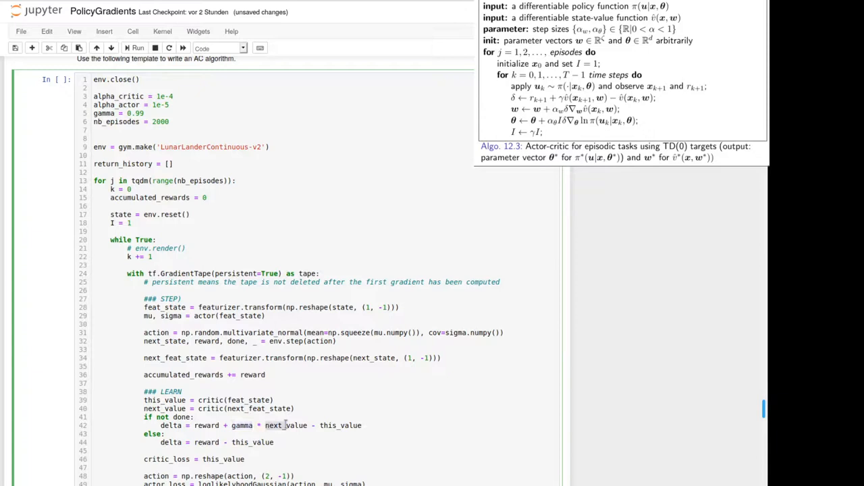
Bring the loop's gradient calculations, delta-scaled critic/actor updates and gamma discount into view.
{"action": "scroll", "scroll_direction": "down", "scroll_amount": 3}
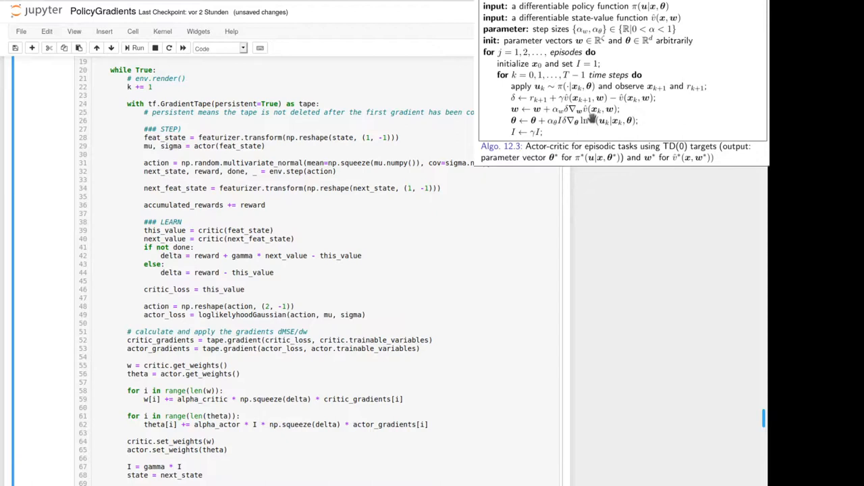
{"action": "mouse_move", "coordinate": [597, 116]}
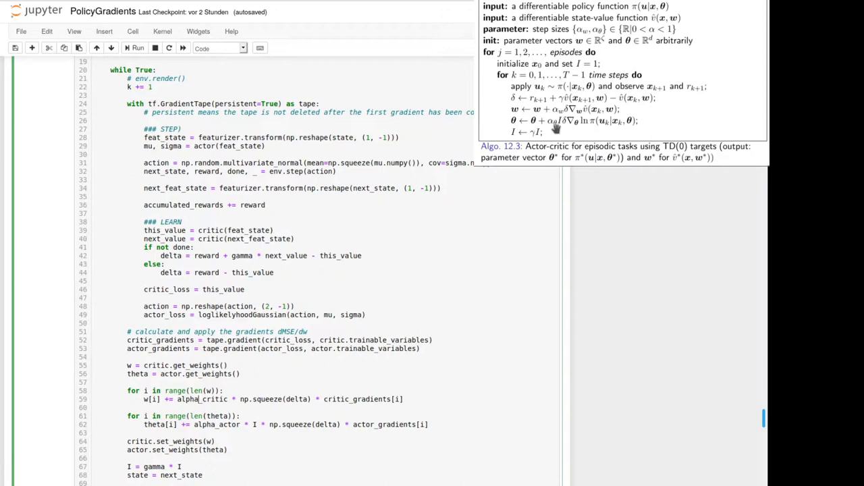
{"action": "mouse_move", "coordinate": [561, 130]}
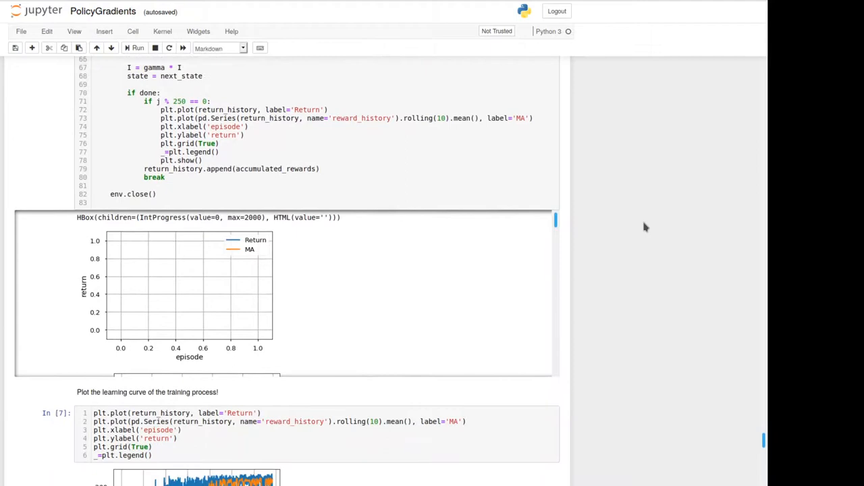
Reach the end of the training cell and its learning curve rising from about -400 to 200.
{"action": "scroll", "scroll_direction": "down", "scroll_amount": 3}
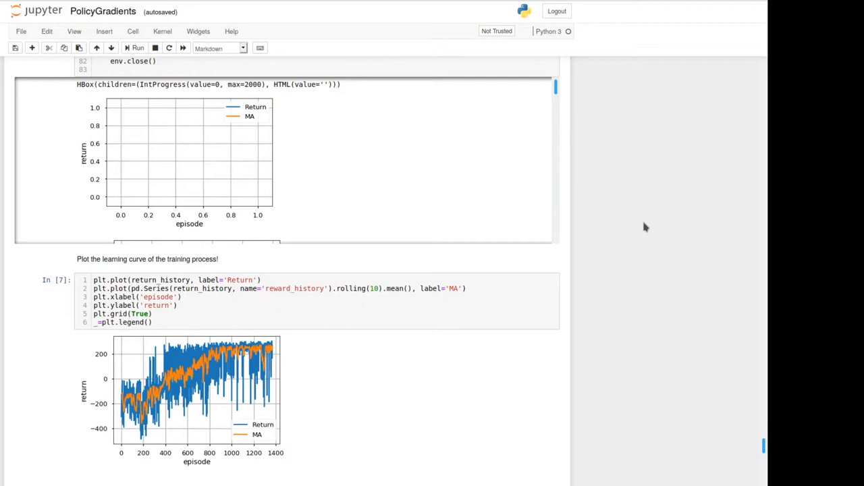
{"action": "mouse_move", "coordinate": [230, 439]}
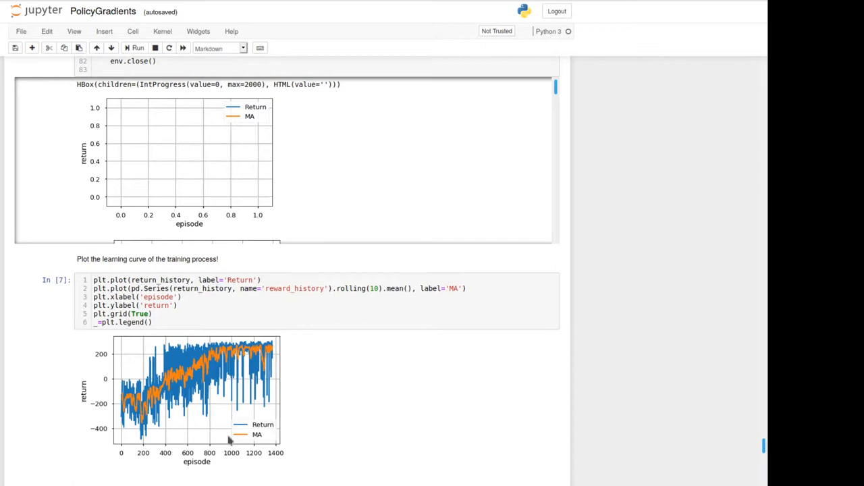
{"action": "mouse_move", "coordinate": [250, 356]}
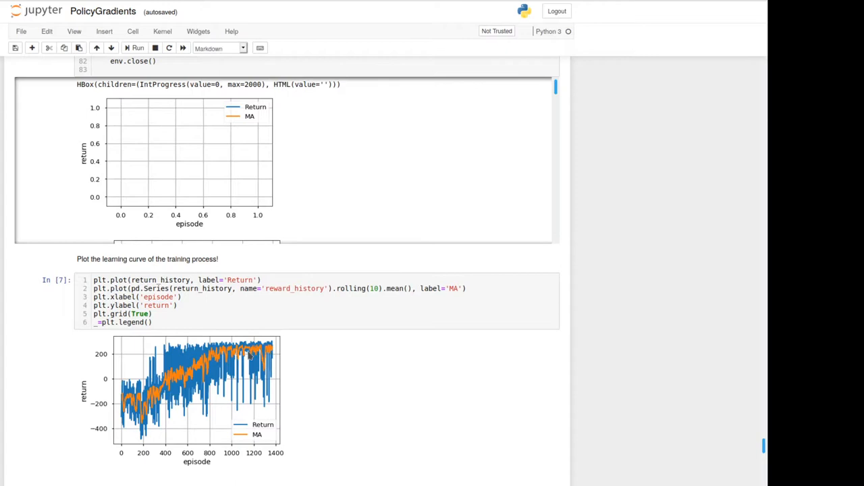
{"action": "mouse_move", "coordinate": [173, 385]}
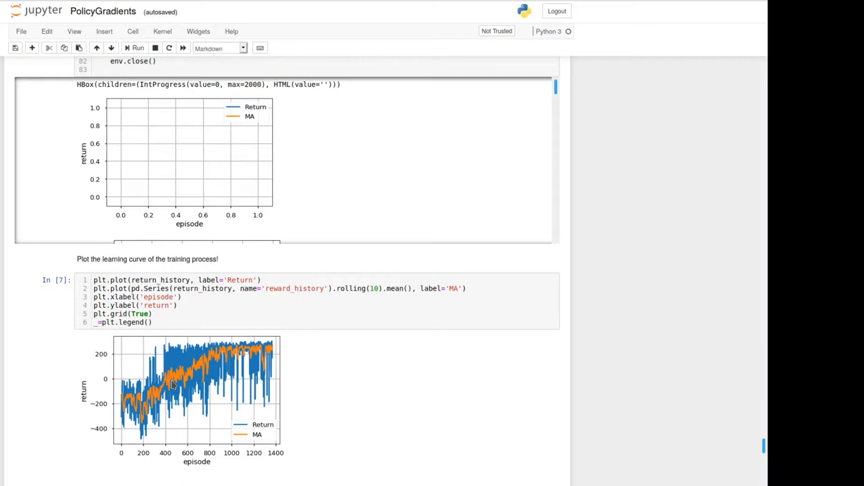
Move below the learning curve to the Execution cell with deterministic = True and a 10-episode rendered loop.
{"action": "scroll", "scroll_direction": "down", "scroll_amount": 3}
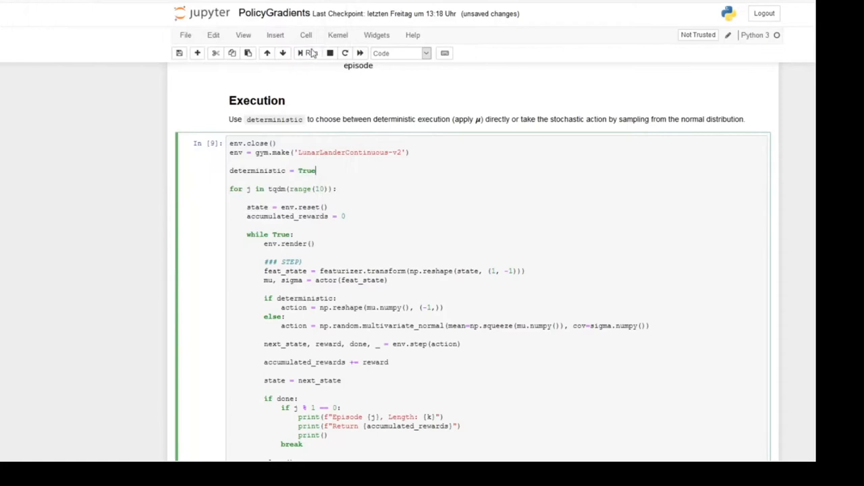
Run the deterministic Execution cell so the trained lander flies in the rendered LunarLander window.
{"action": "left_click", "coordinate": [308, 52]}
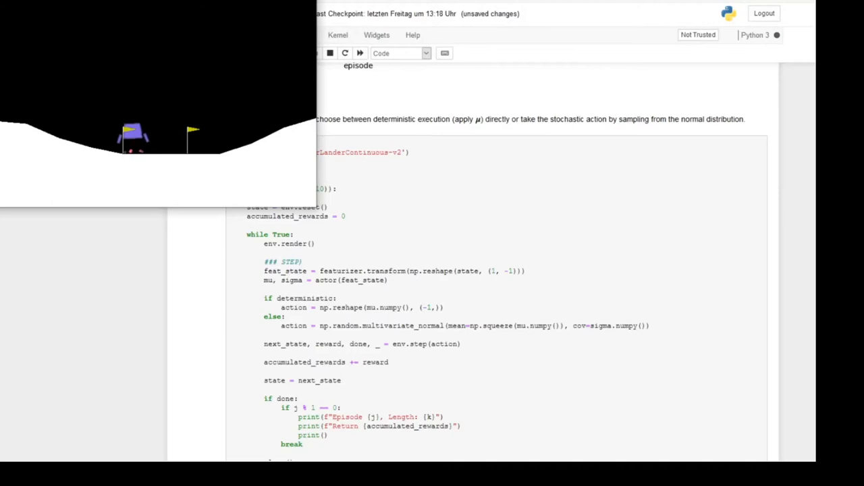